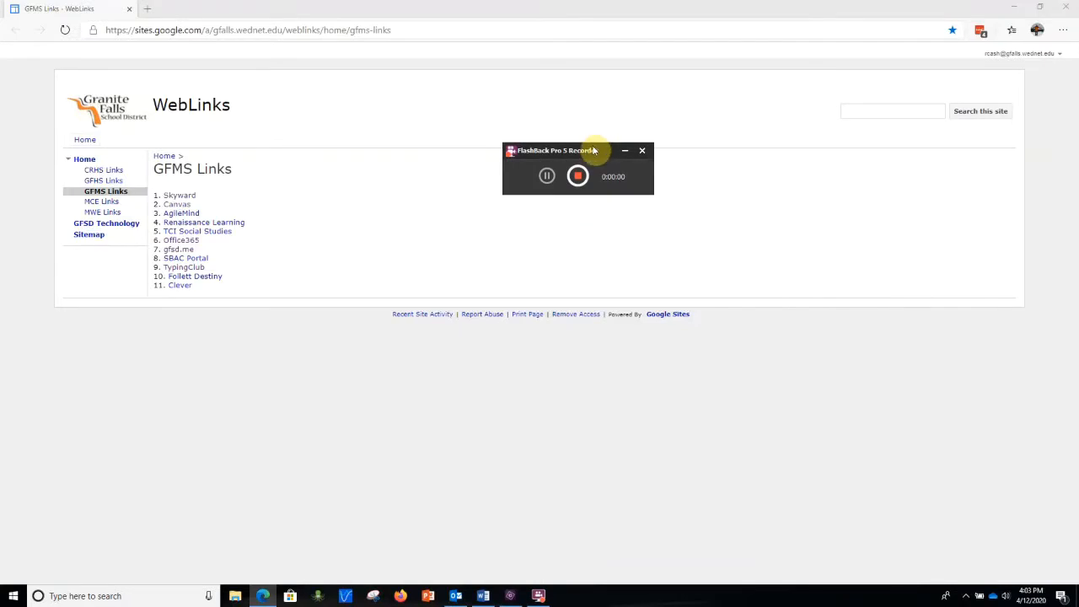
Open the gfsd.me link from the GFMS Links page in a new browser tab.
{"action": "left_click_drag", "start_coordinate": [556, 150], "coordinate": [755, 509]}
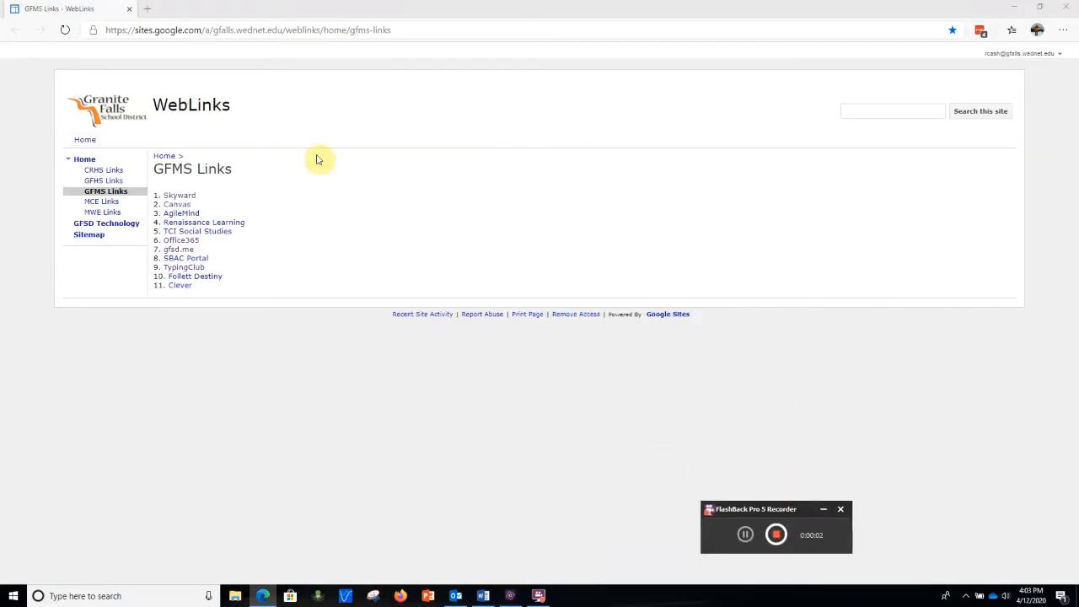
{"action": "mouse_move", "coordinate": [314, 155]}
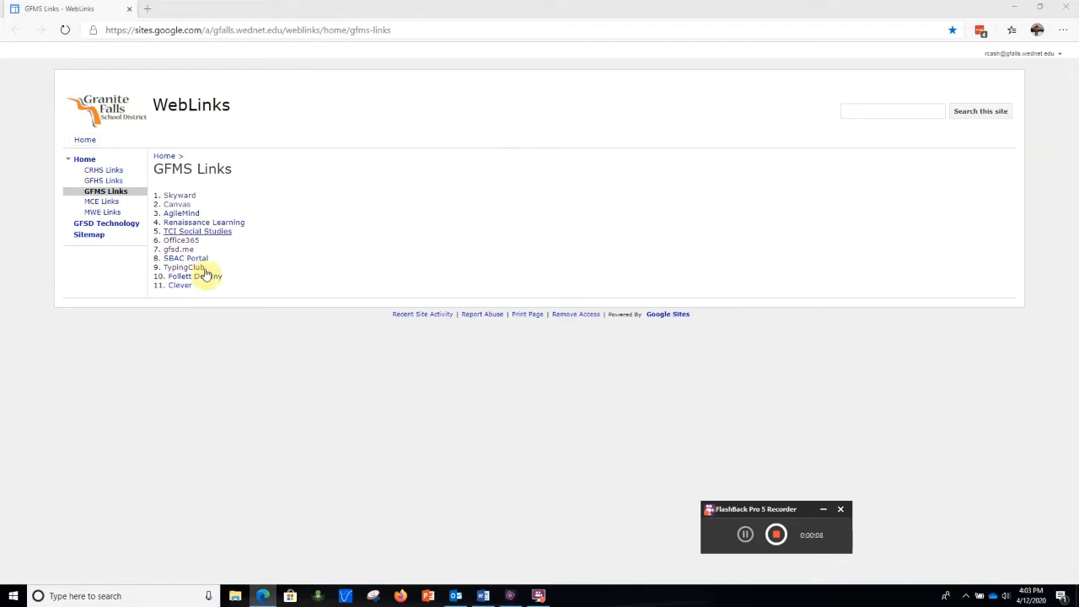
{"action": "mouse_move", "coordinate": [177, 249]}
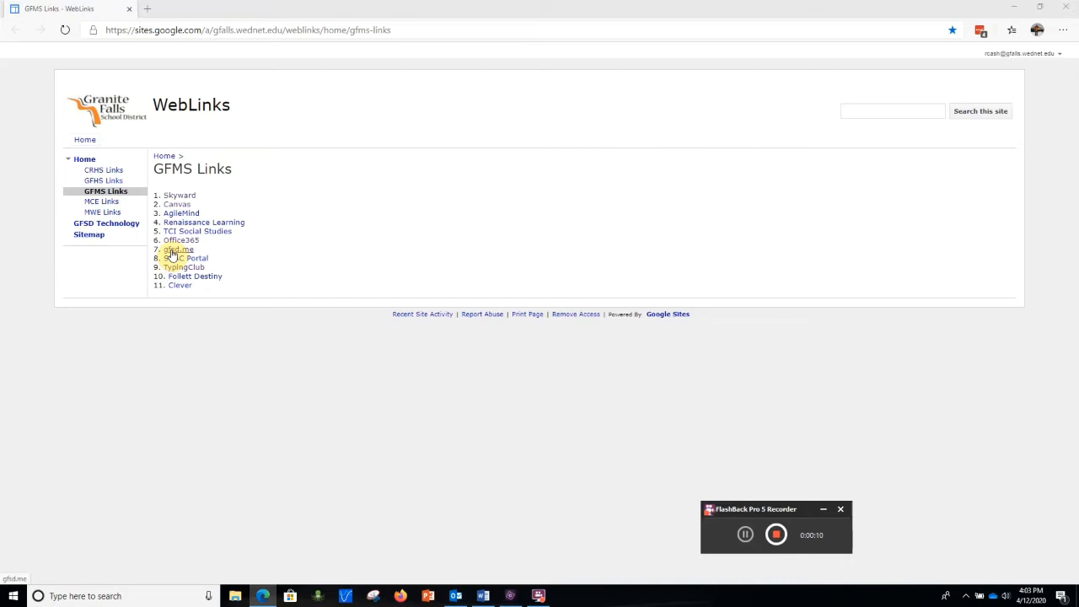
{"action": "right_click", "coordinate": [179, 249]}
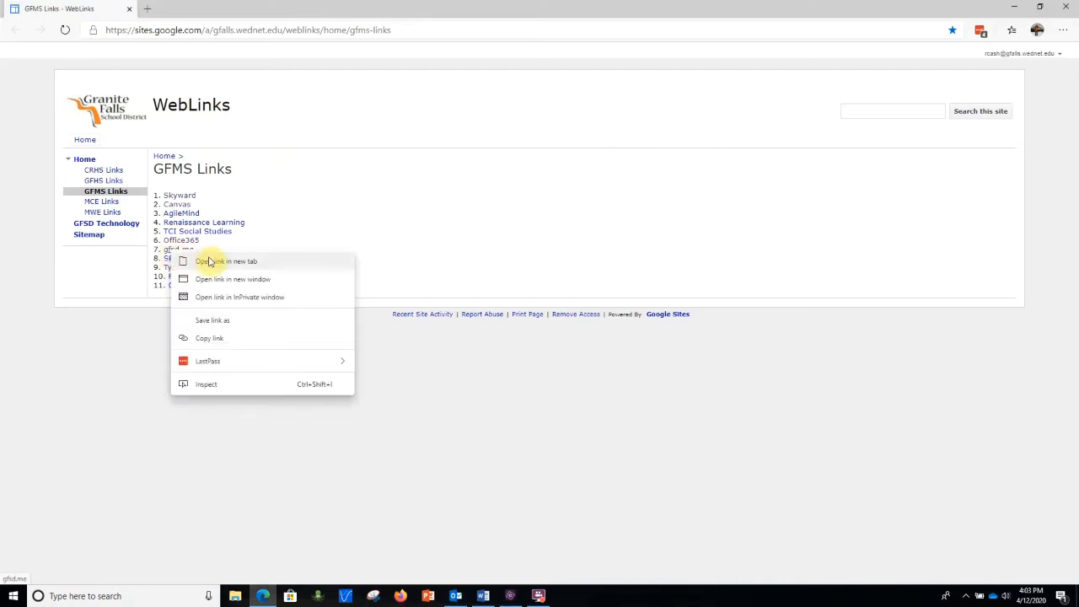
{"action": "left_click", "coordinate": [226, 259]}
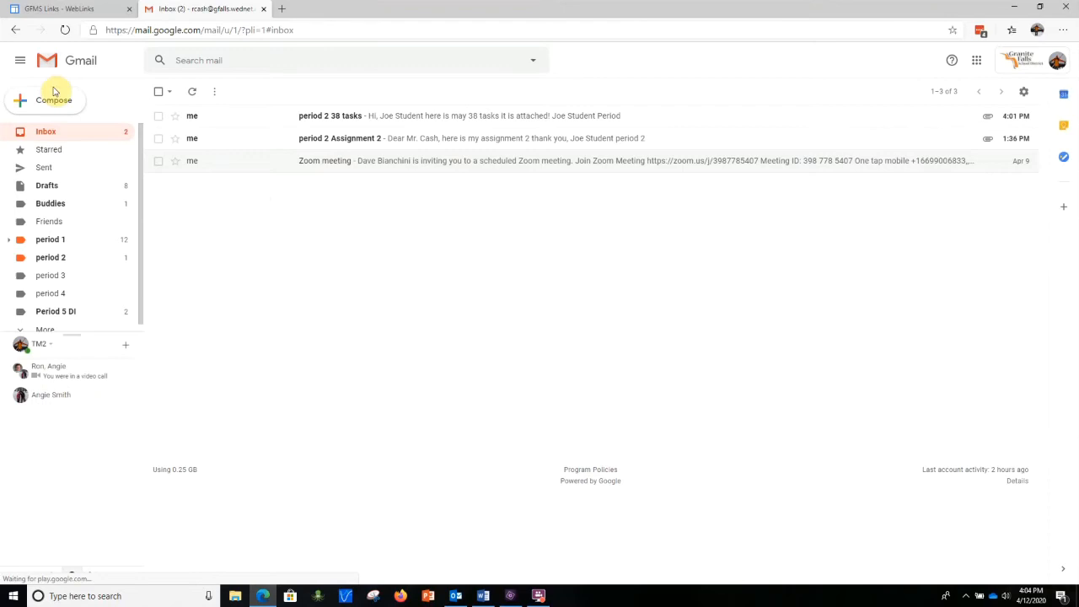
Start a new Gmail message and enter 'rc' in To to bring up contact suggestions.
{"action": "left_click", "coordinate": [54, 100]}
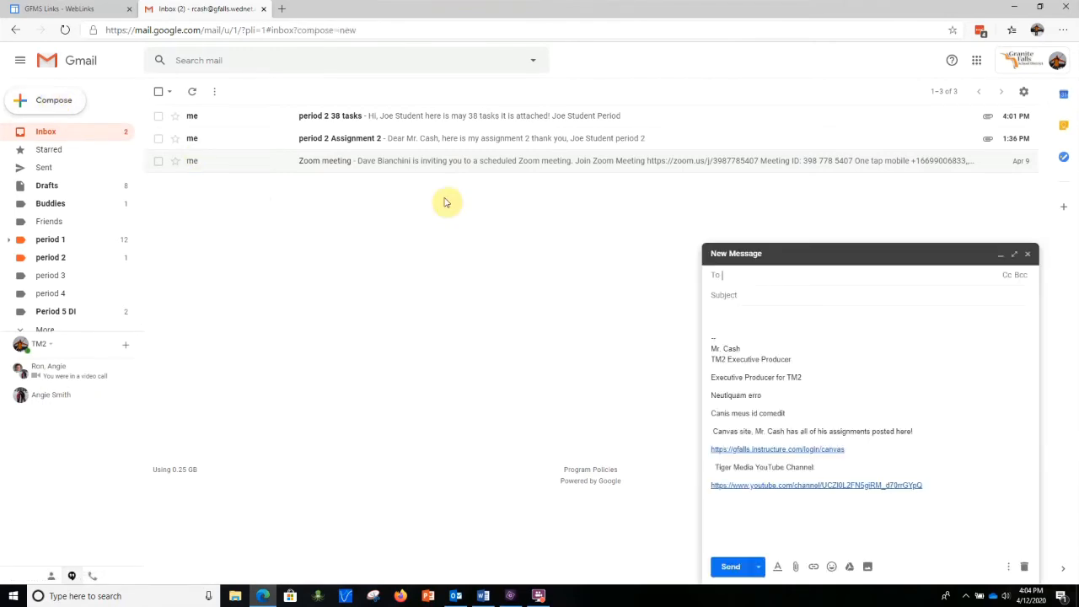
{"action": "mouse_move", "coordinate": [806, 354]}
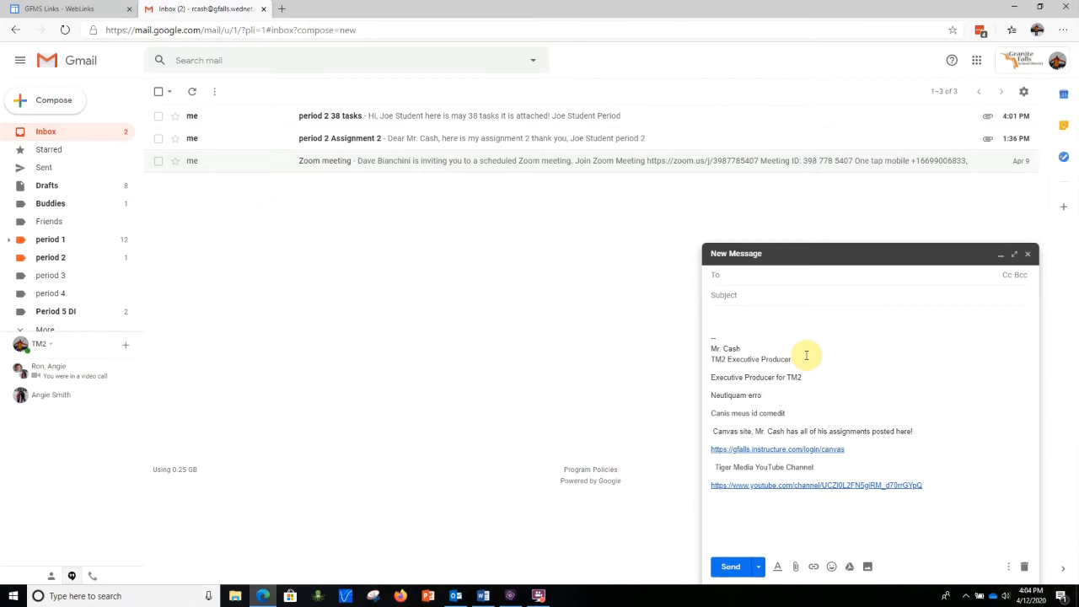
{"action": "type", "text": "rc"}
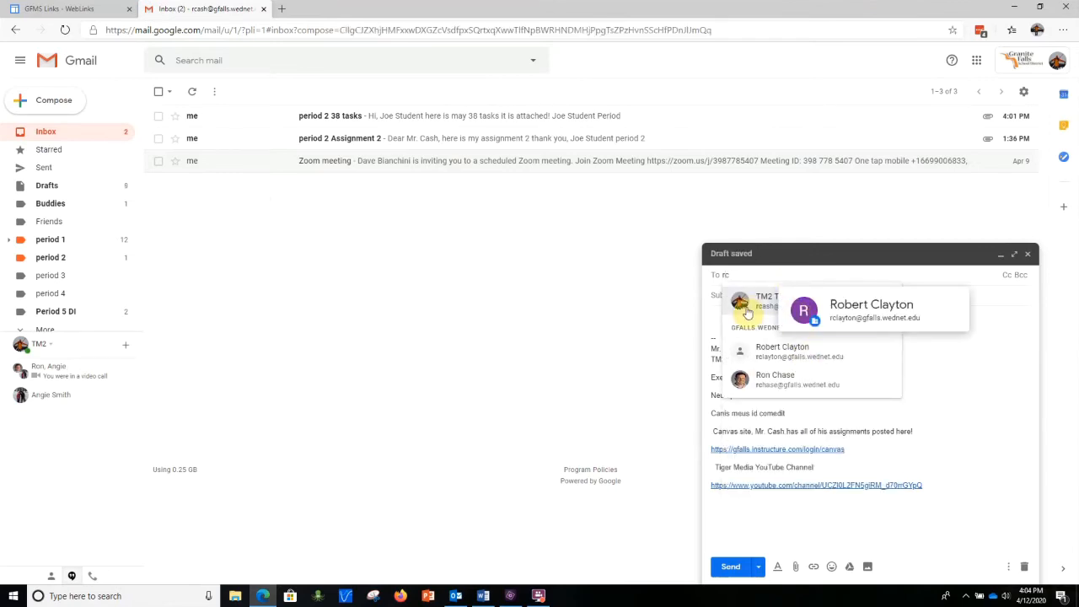
Add the suggested contact group as recipient and give the subject 'Period 2 38 tasks'.
{"action": "left_click", "coordinate": [767, 304]}
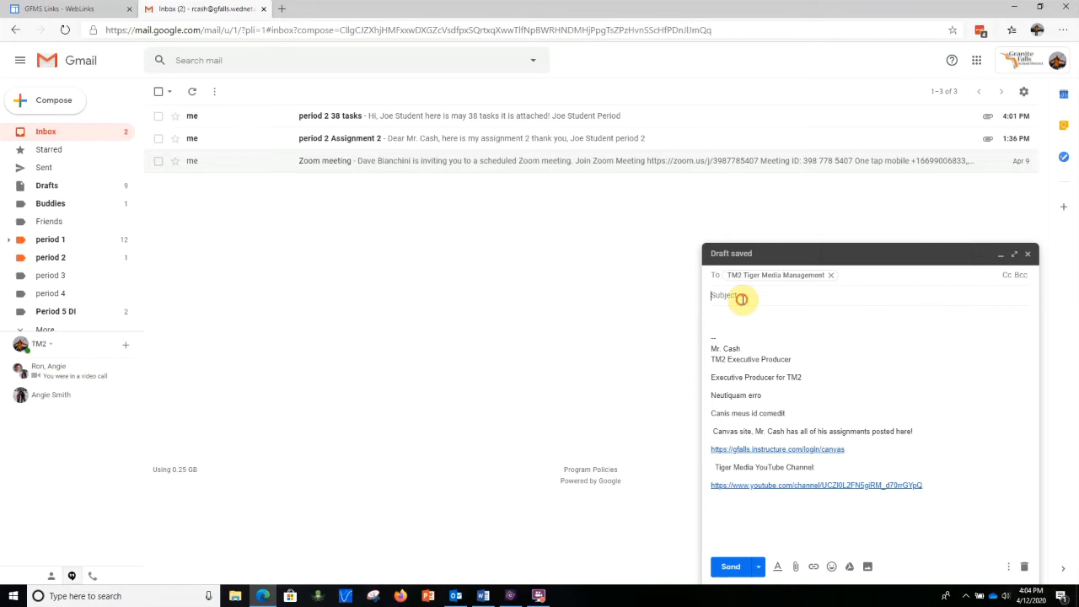
{"action": "type", "text": "P"}
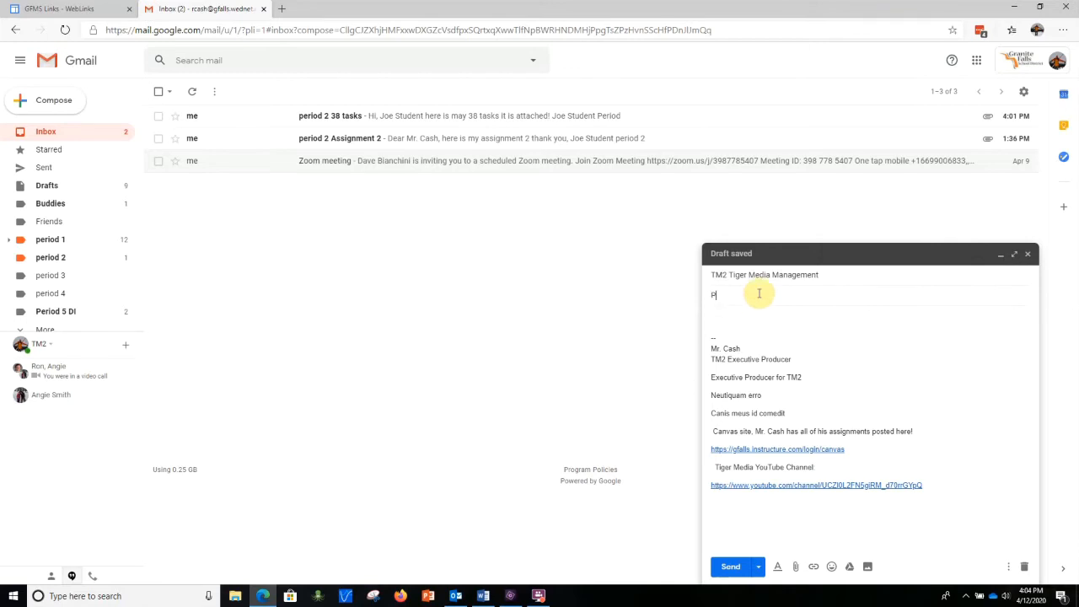
{"action": "type", "text": "eriod"}
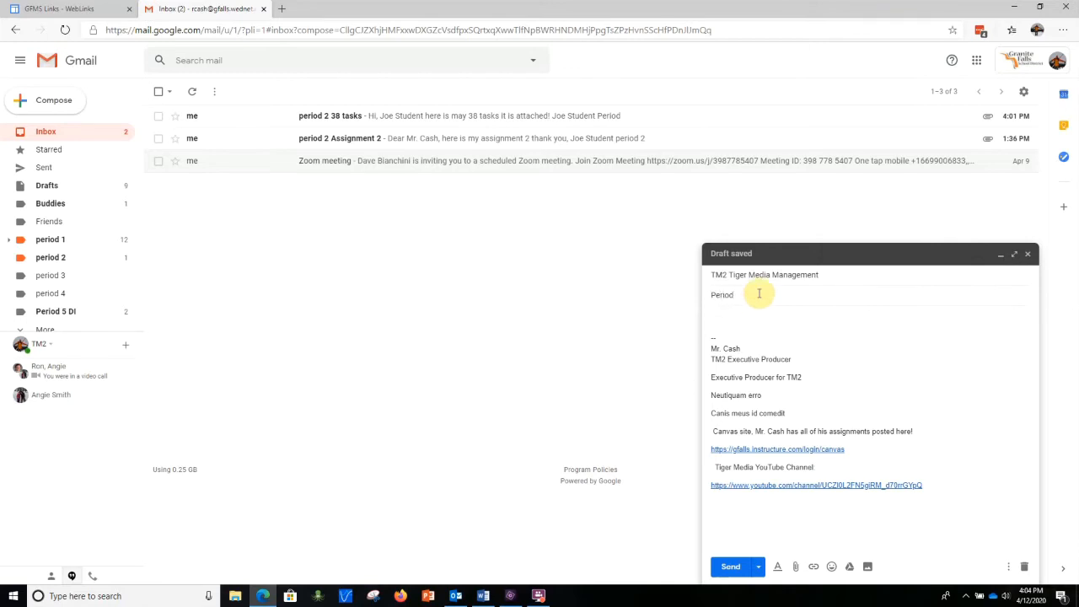
{"action": "type", "text": "2"}
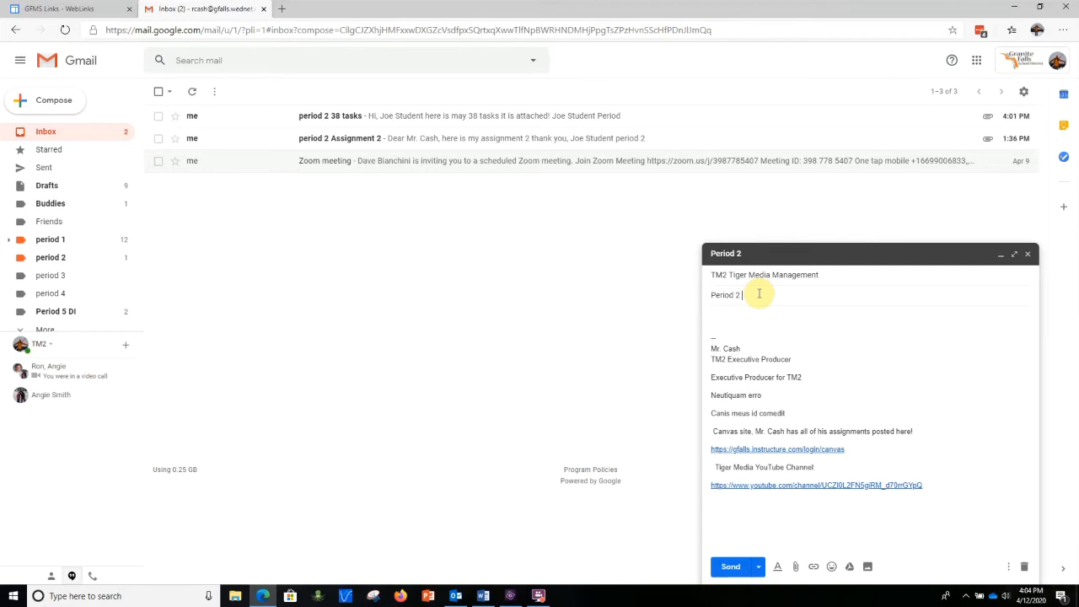
{"action": "type", "text": "38 tasks"}
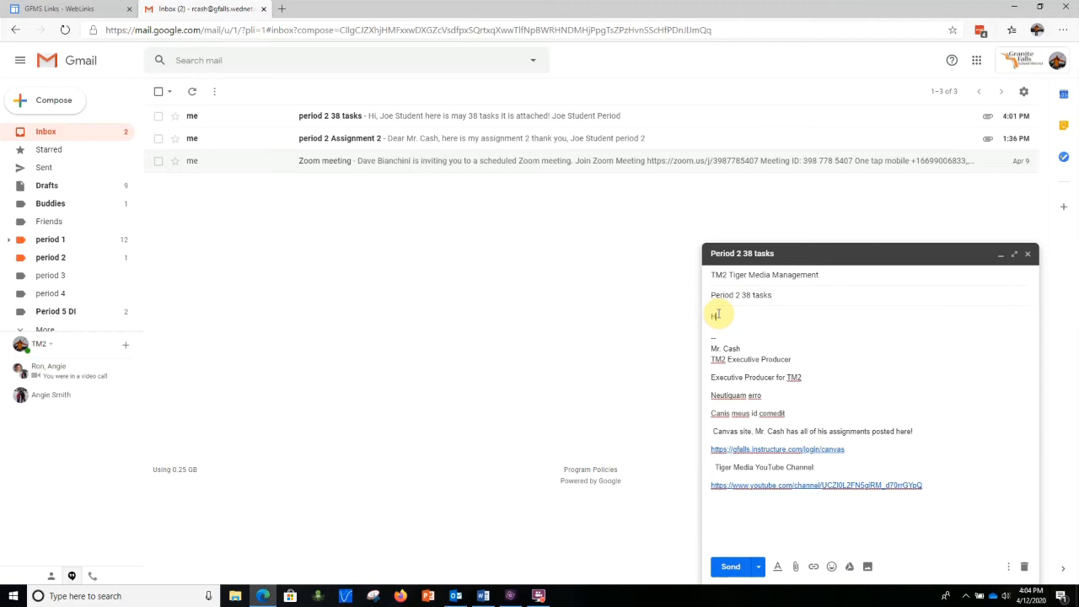
Write the body greeting noting the assessment is in the attached doc, from period 2.
{"action": "type", "text": "Hey,"}
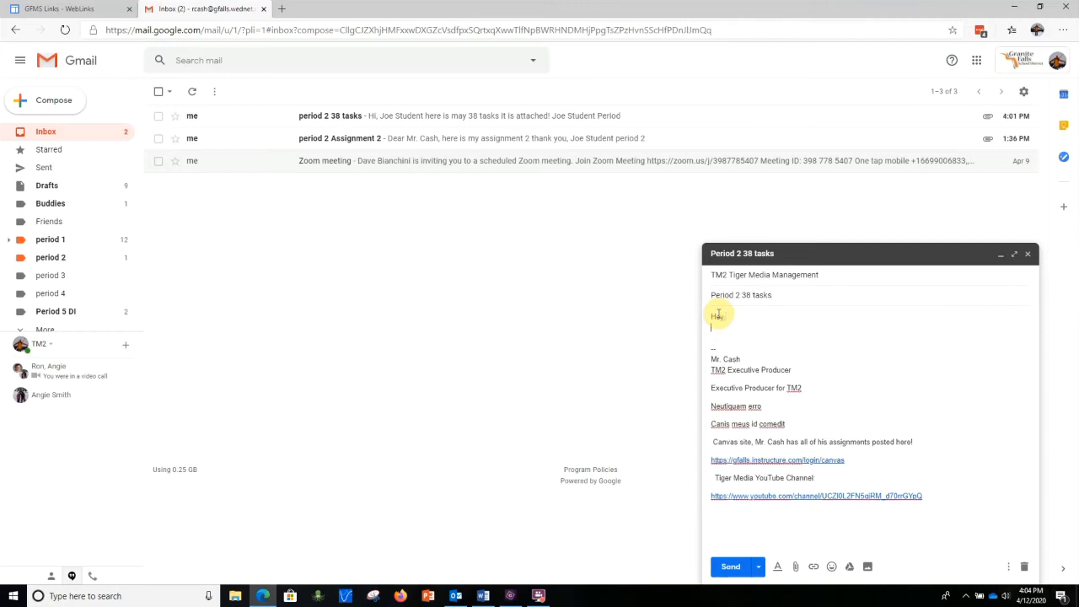
{"action": "type", "text": "hui"}
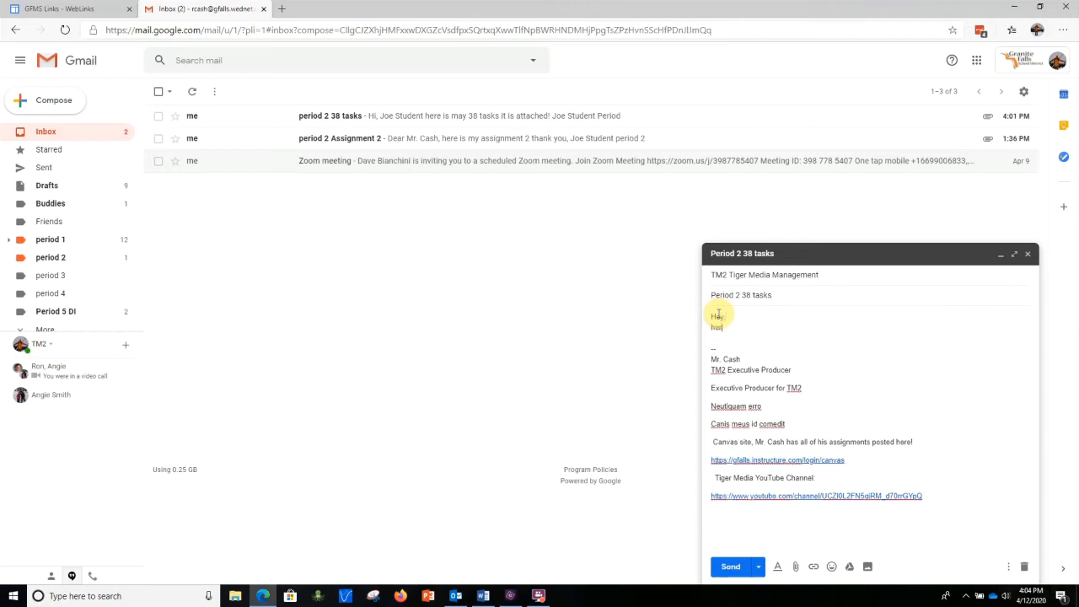
{"action": "type", "text": "here is may a"}
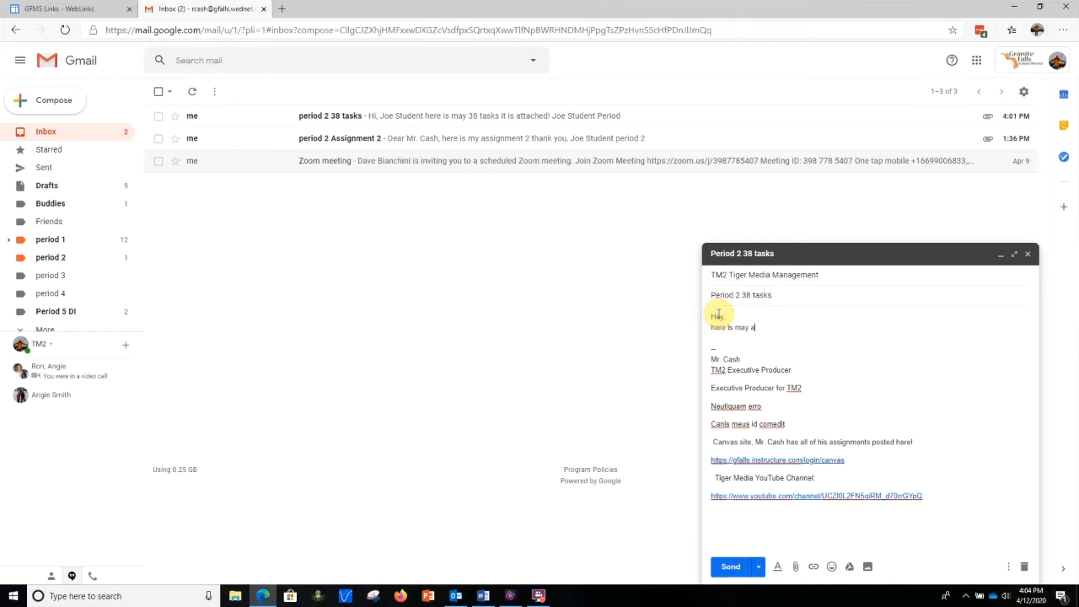
{"action": "type", "text": "ssessment."}
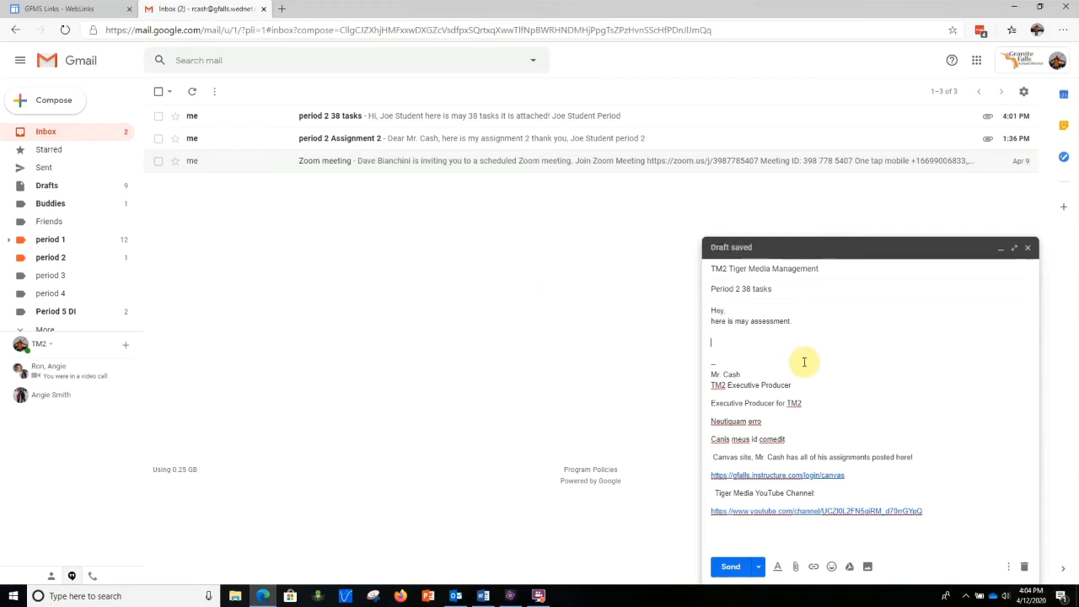
{"action": "type", "text": "Attach"}
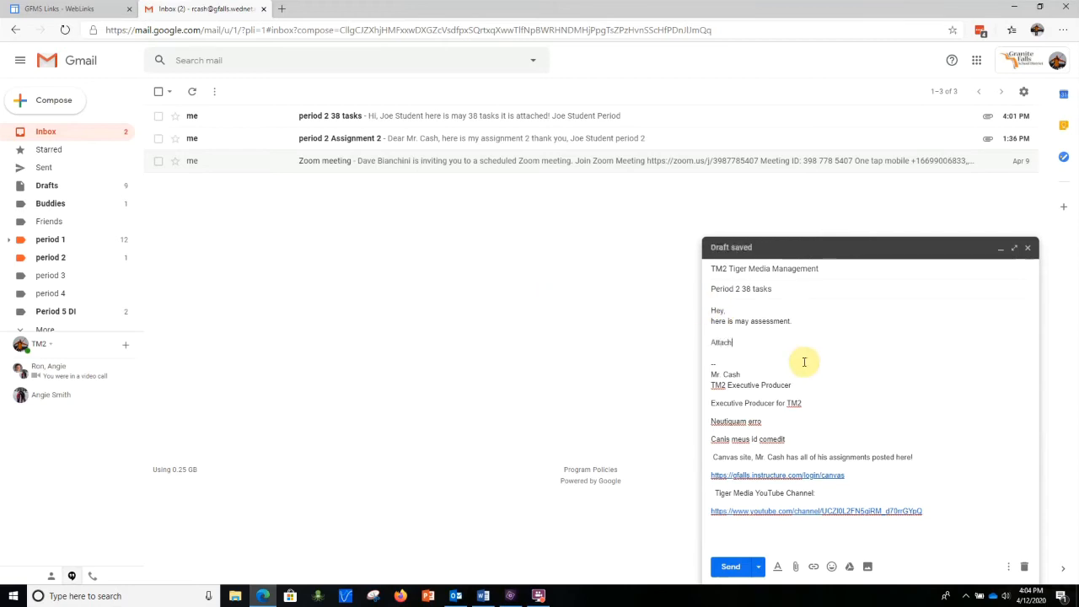
{"action": "type", "text": "ed doc."}
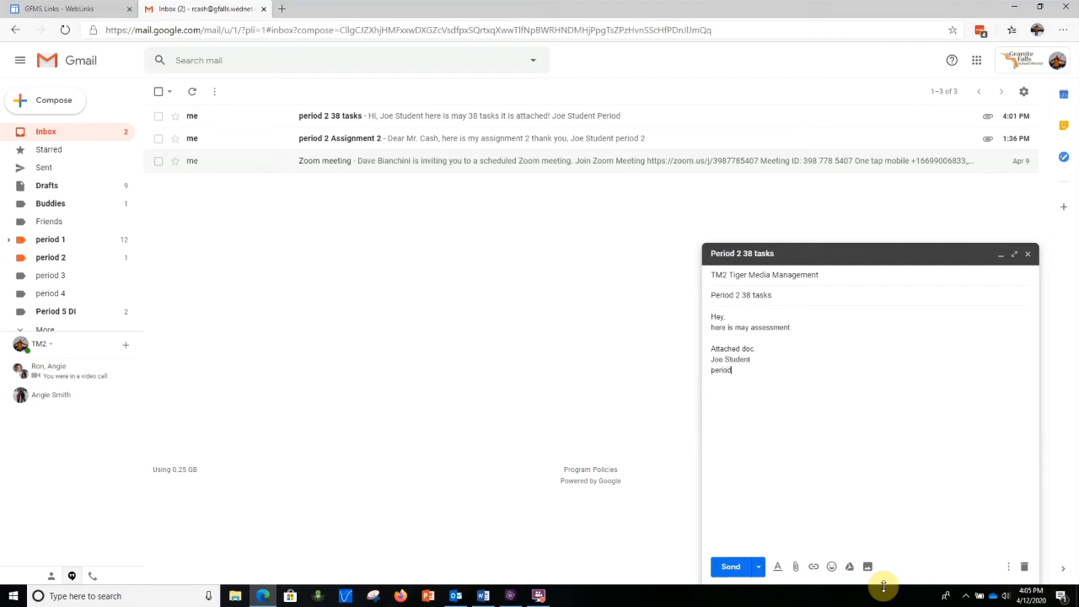
{"action": "type", "text": "2"}
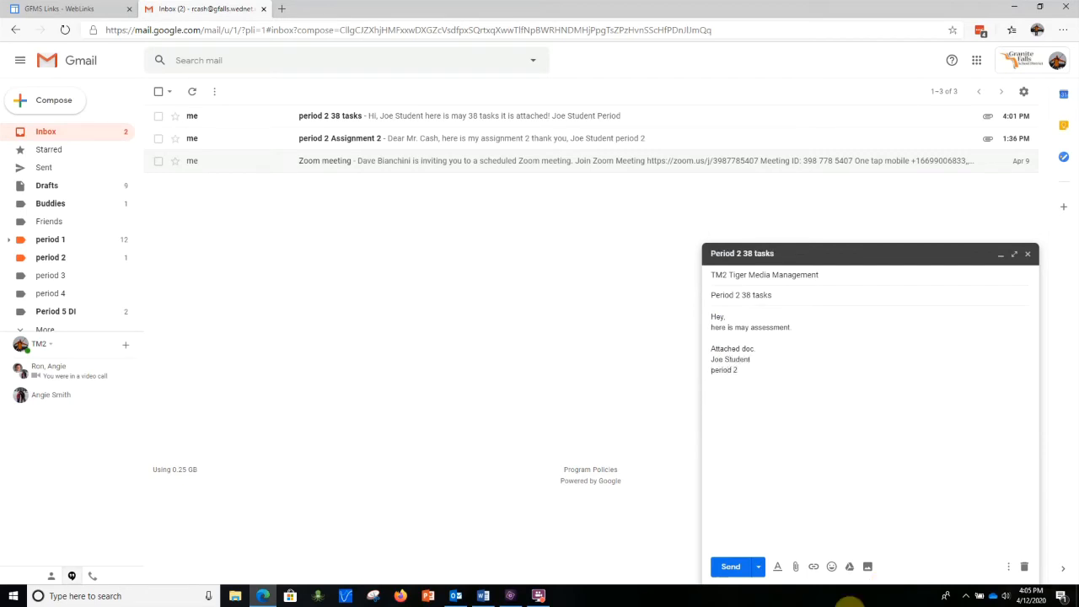
{"action": "mouse_move", "coordinate": [795, 567]}
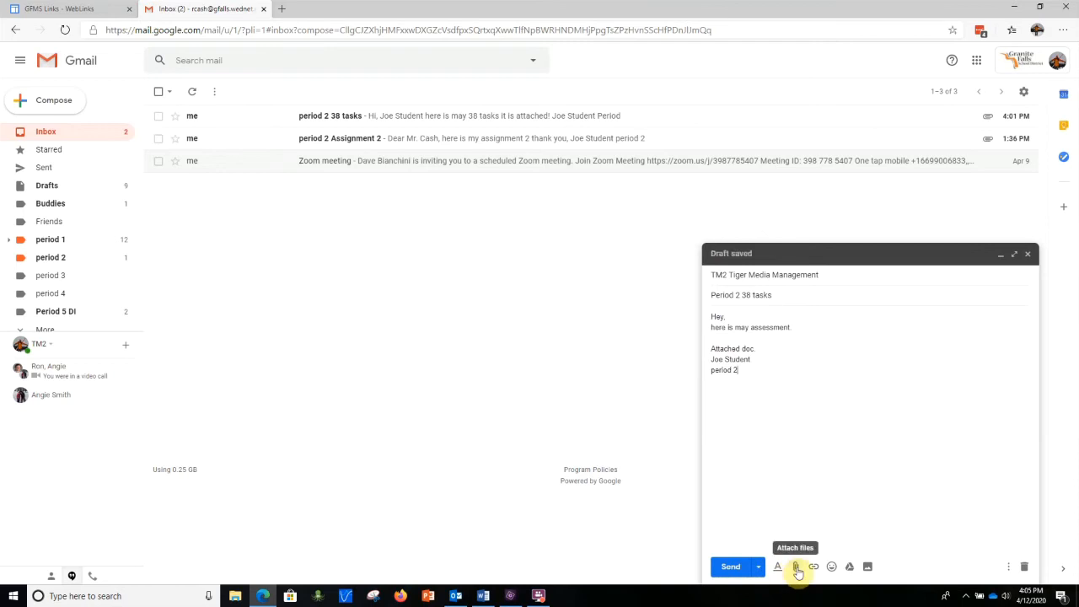
Attach '38 tasks of word.docx' from Examples for class turn in and send the message.
{"action": "left_click", "coordinate": [795, 567]}
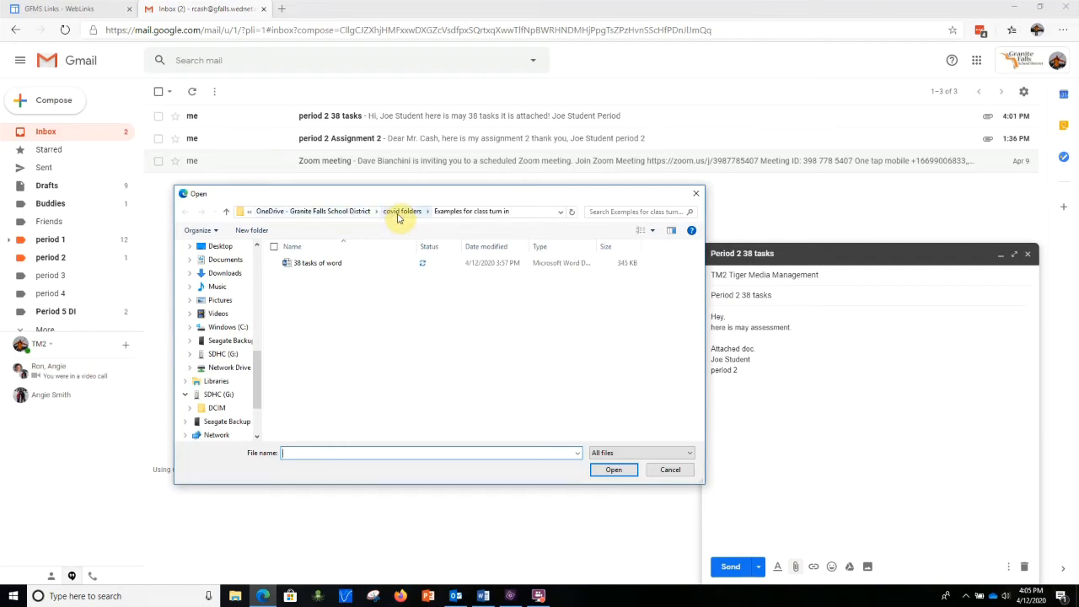
{"action": "left_click", "coordinate": [402, 211]}
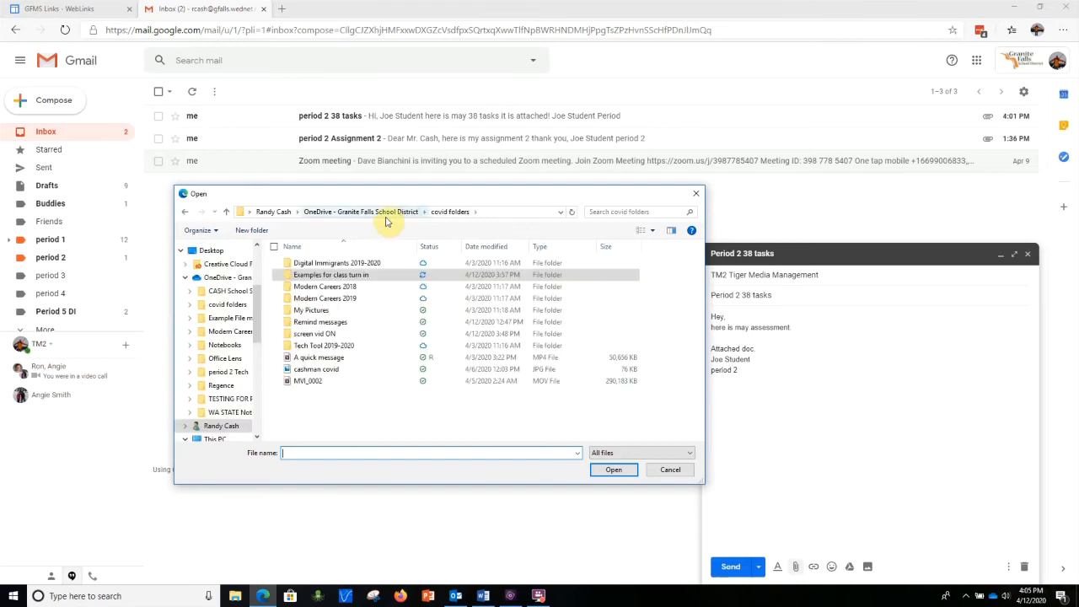
{"action": "double_click", "coordinate": [330, 274]}
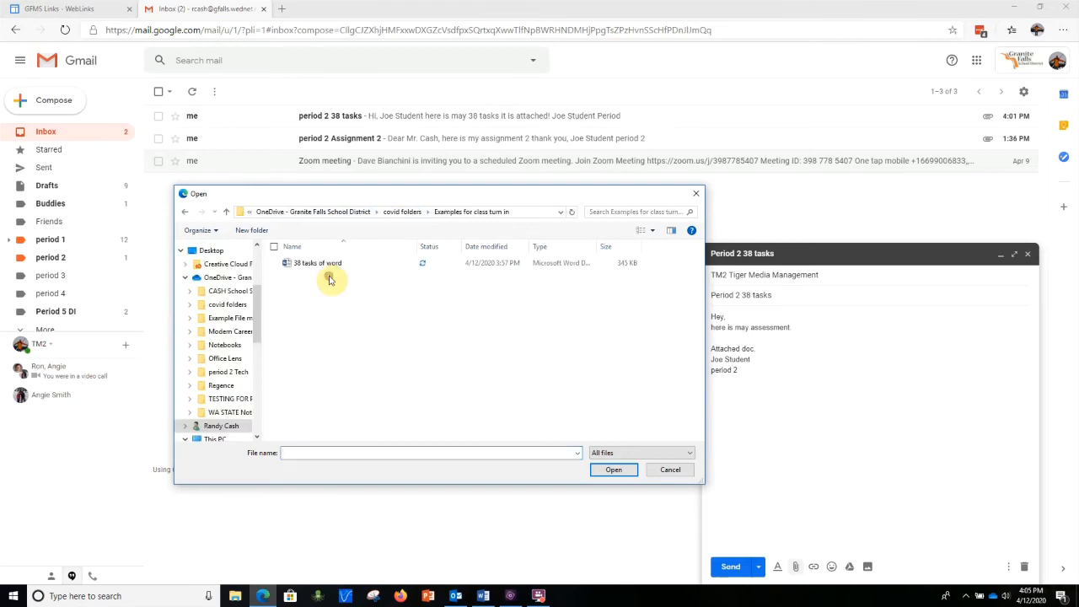
{"action": "left_click", "coordinate": [317, 263]}
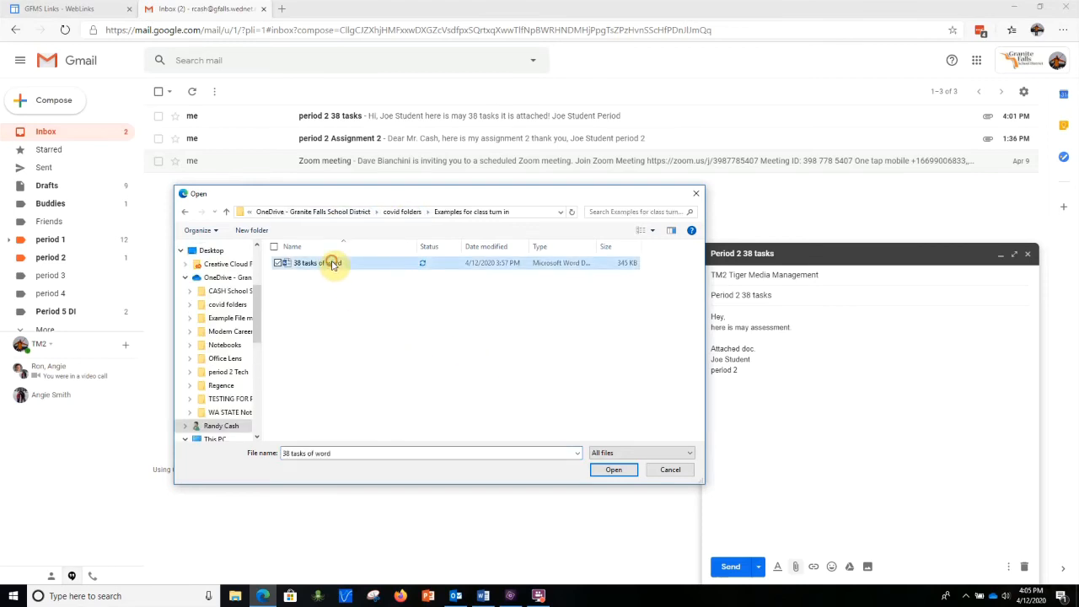
{"action": "left_click", "coordinate": [613, 469]}
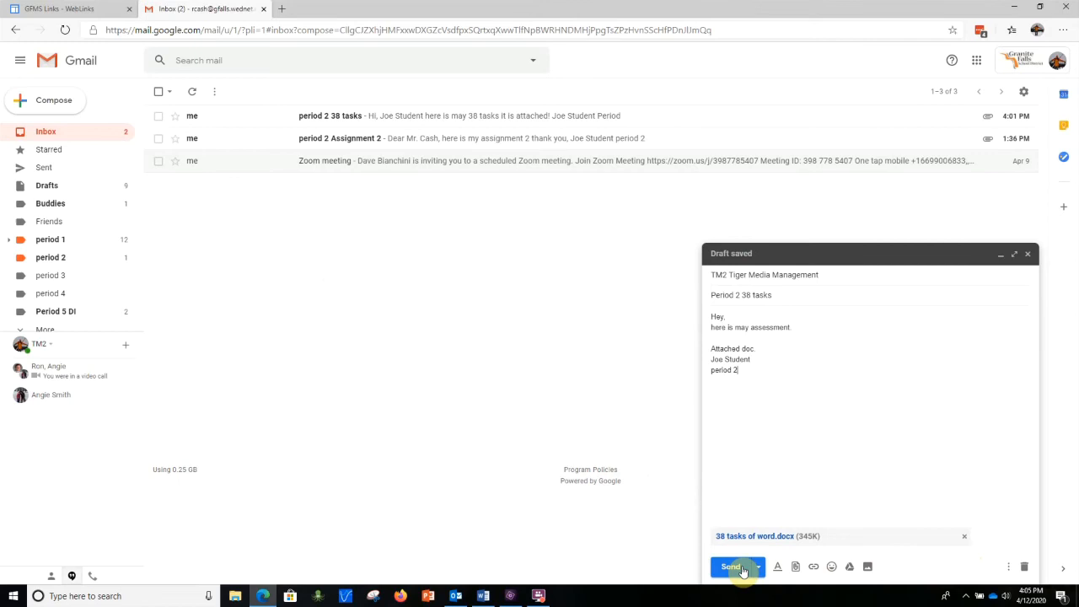
{"action": "mouse_move", "coordinate": [732, 566]}
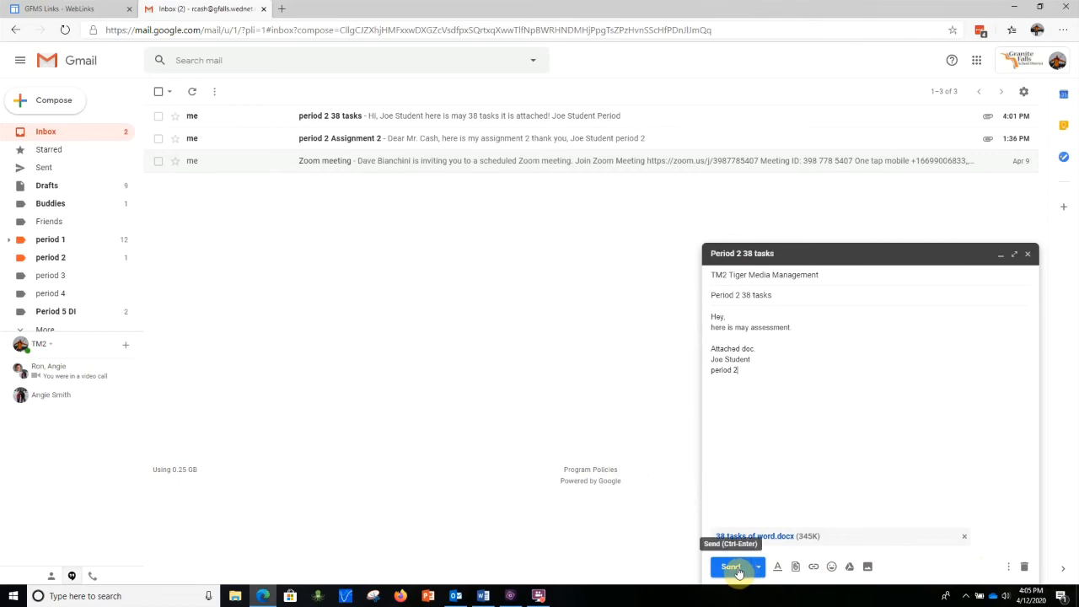
{"action": "left_click", "coordinate": [730, 566]}
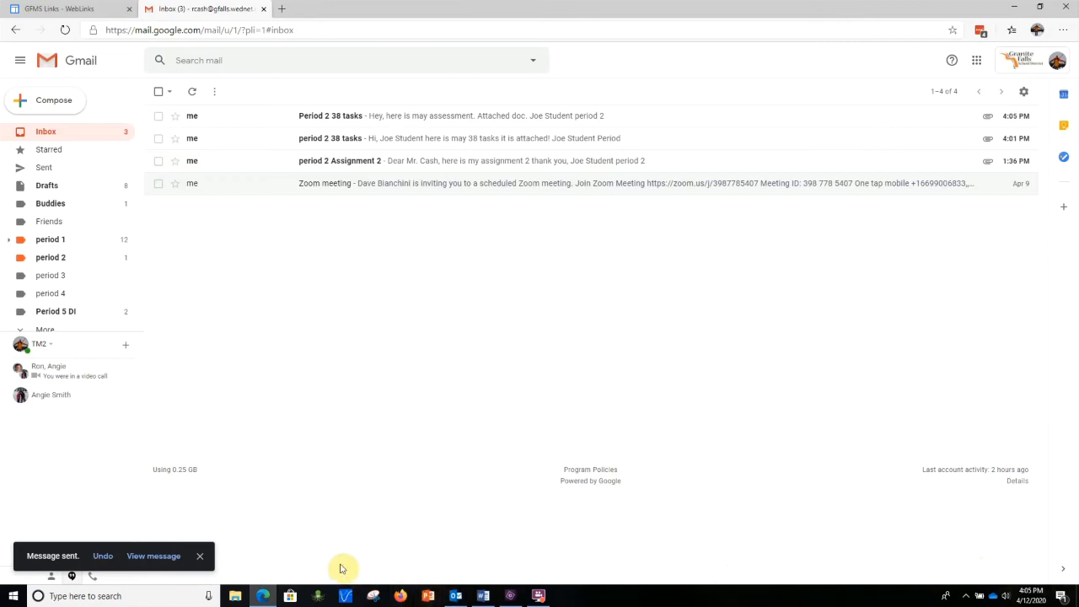
{"action": "mouse_move", "coordinate": [482, 597]}
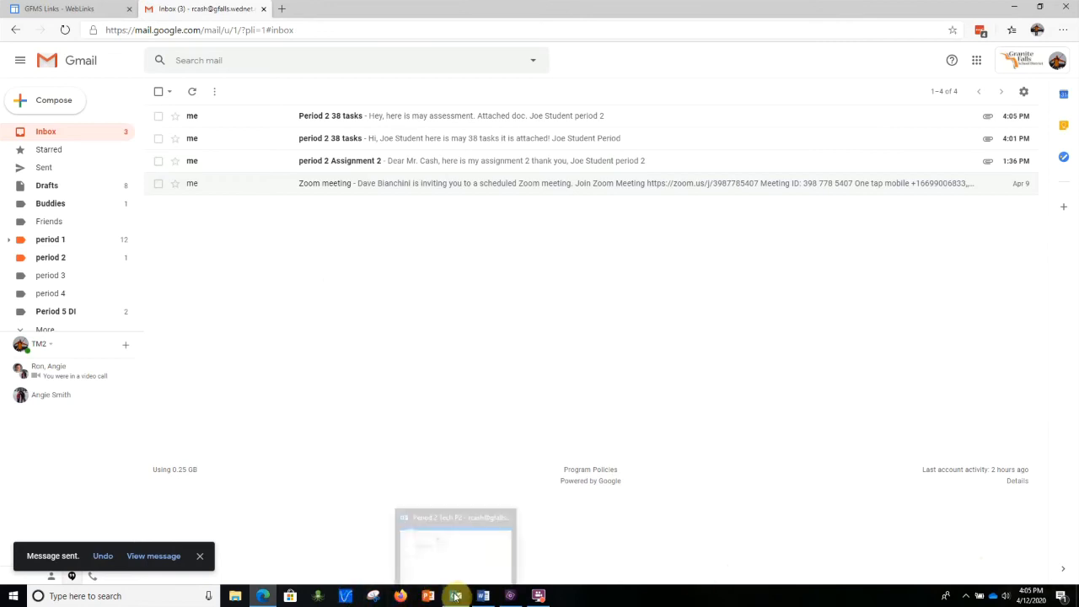
{"action": "mouse_move", "coordinate": [455, 597]}
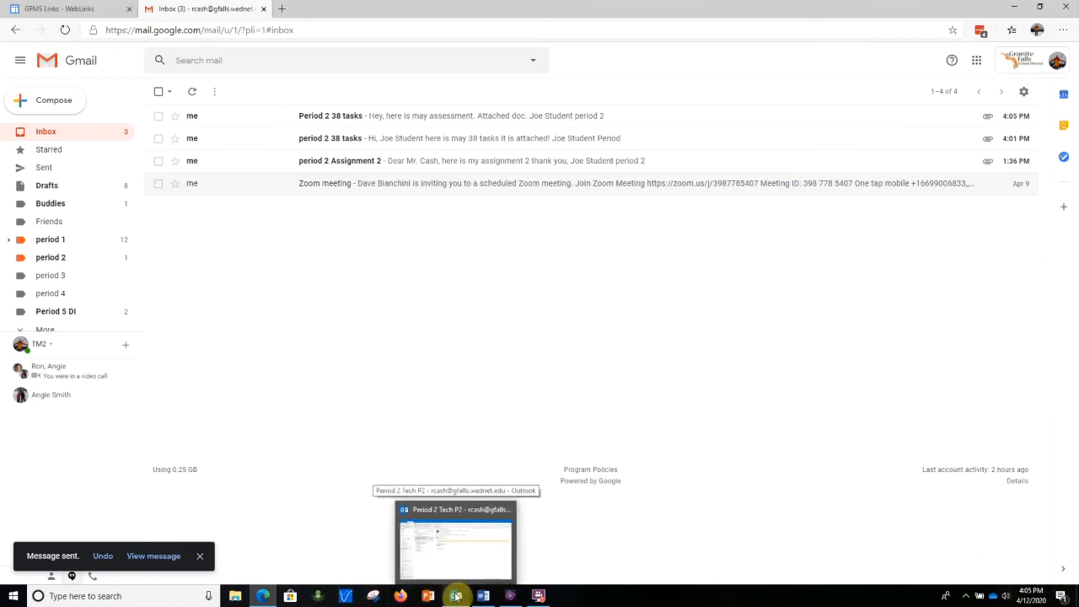
Bring the Outlook mail window forward from the taskbar.
{"action": "left_click", "coordinate": [455, 539]}
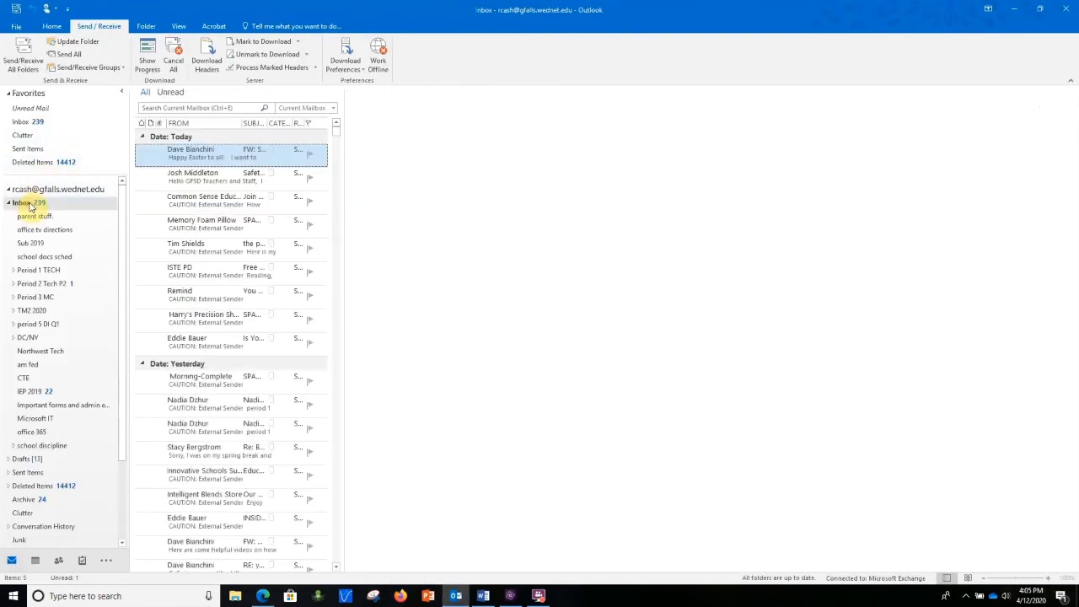
In the Period 2 Tech P2 folder, open the 38 tasks message's .docx attachment in Word with editing enabled.
{"action": "left_click", "coordinate": [203, 154]}
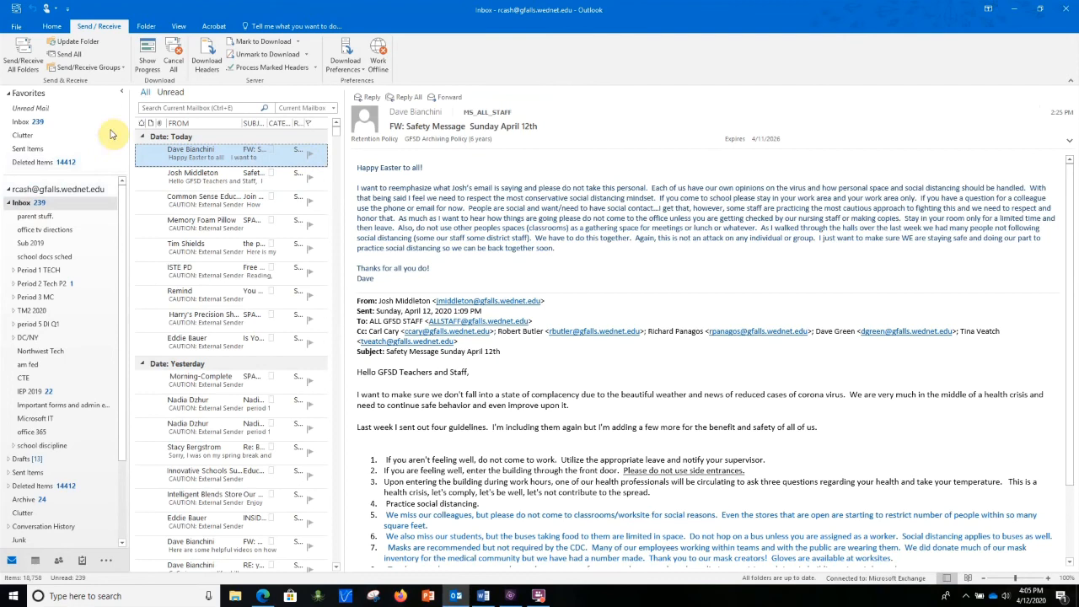
{"action": "mouse_move", "coordinate": [44, 283]}
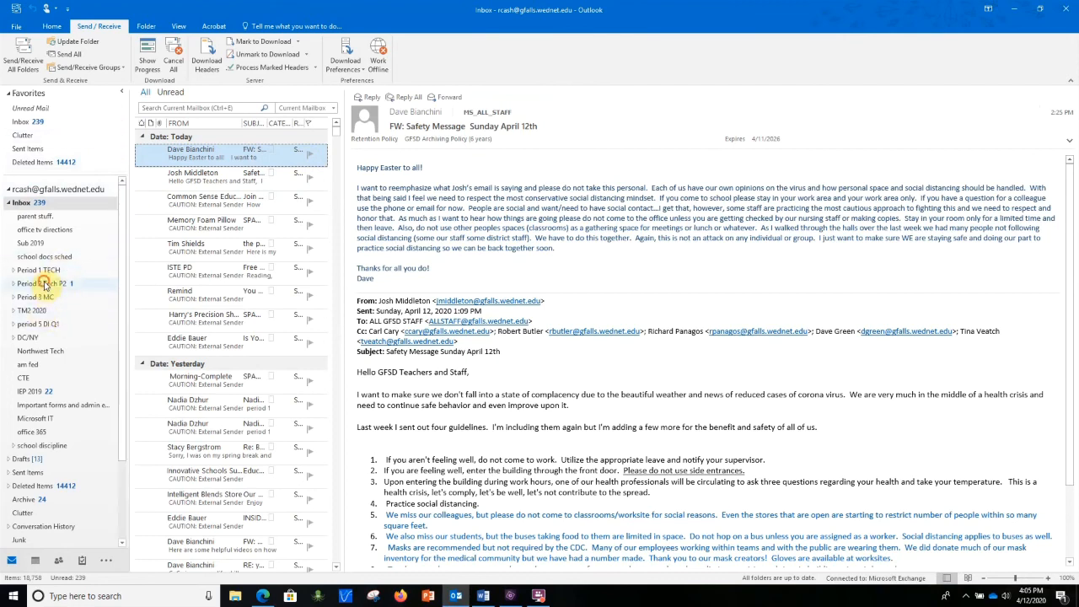
{"action": "left_click", "coordinate": [43, 283]}
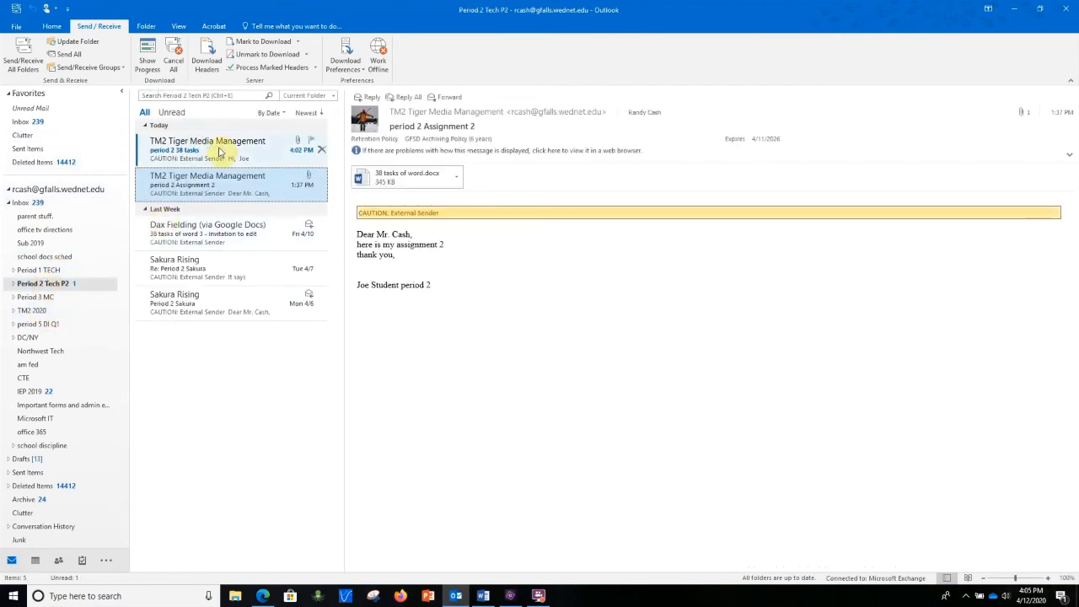
{"action": "left_click", "coordinate": [208, 145]}
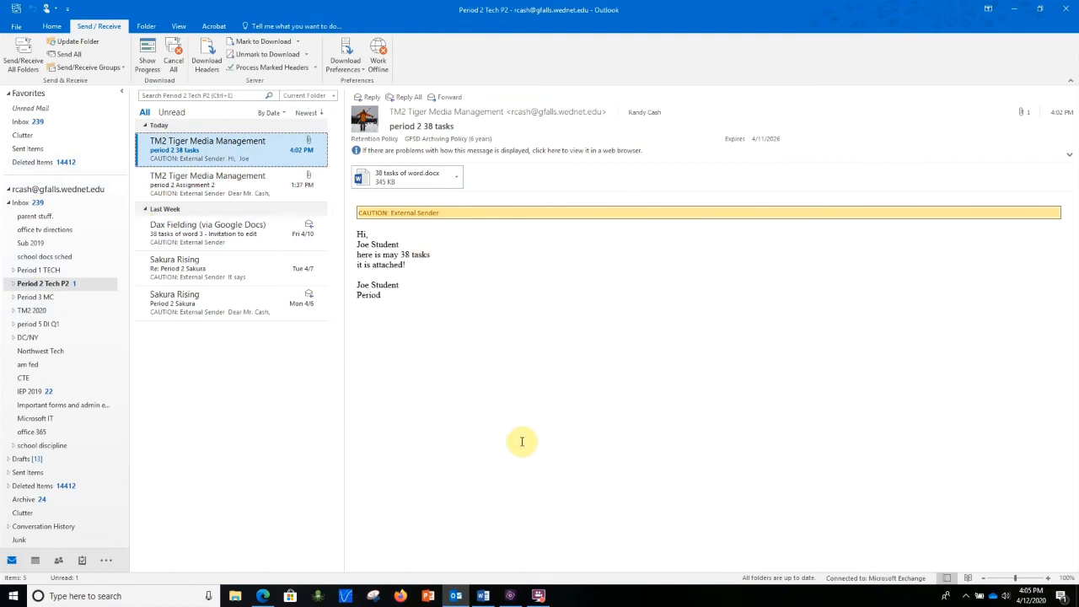
{"action": "mouse_move", "coordinate": [428, 192]}
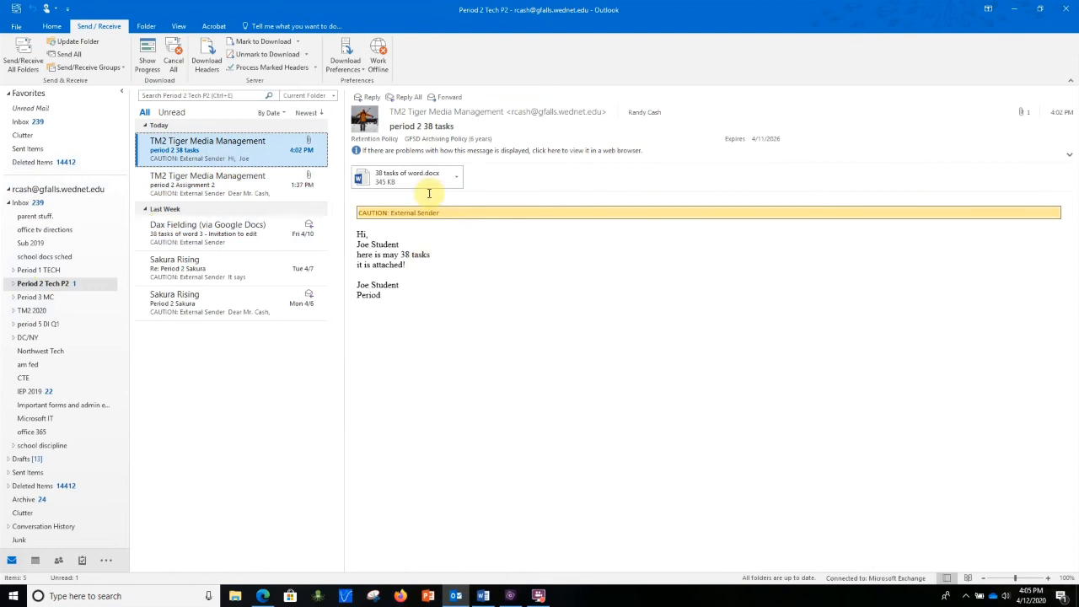
{"action": "mouse_move", "coordinate": [408, 177]}
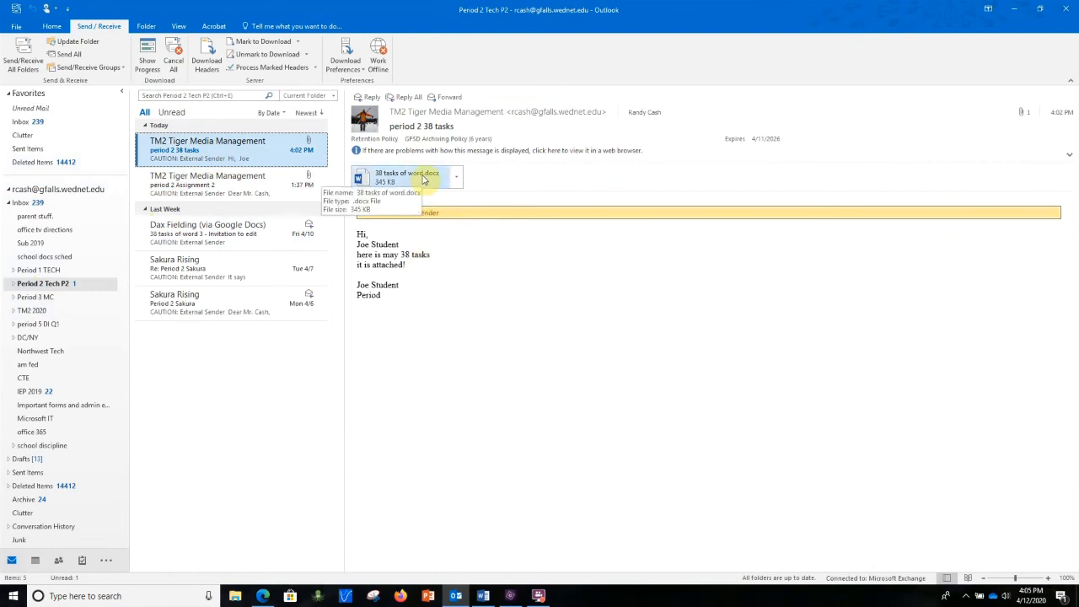
{"action": "double_click", "coordinate": [408, 177]}
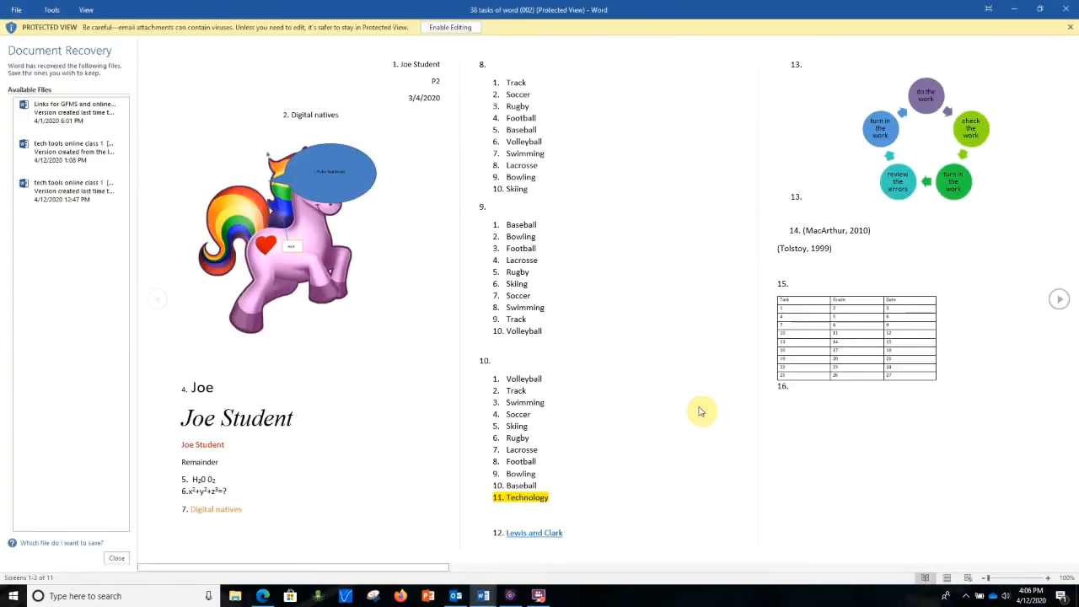
{"action": "mouse_move", "coordinate": [450, 27]}
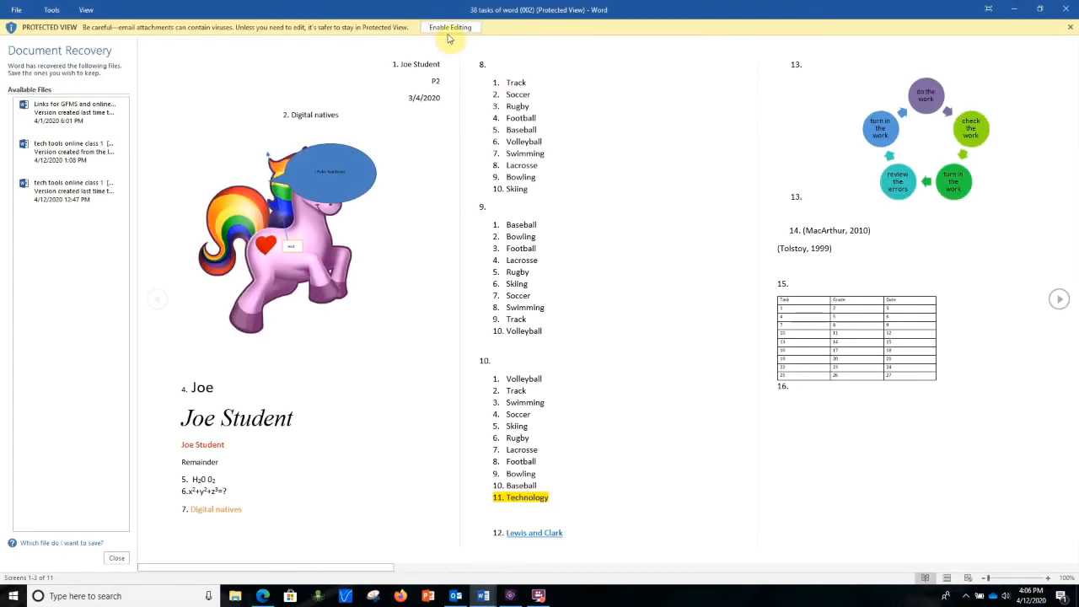
{"action": "left_click", "coordinate": [450, 27]}
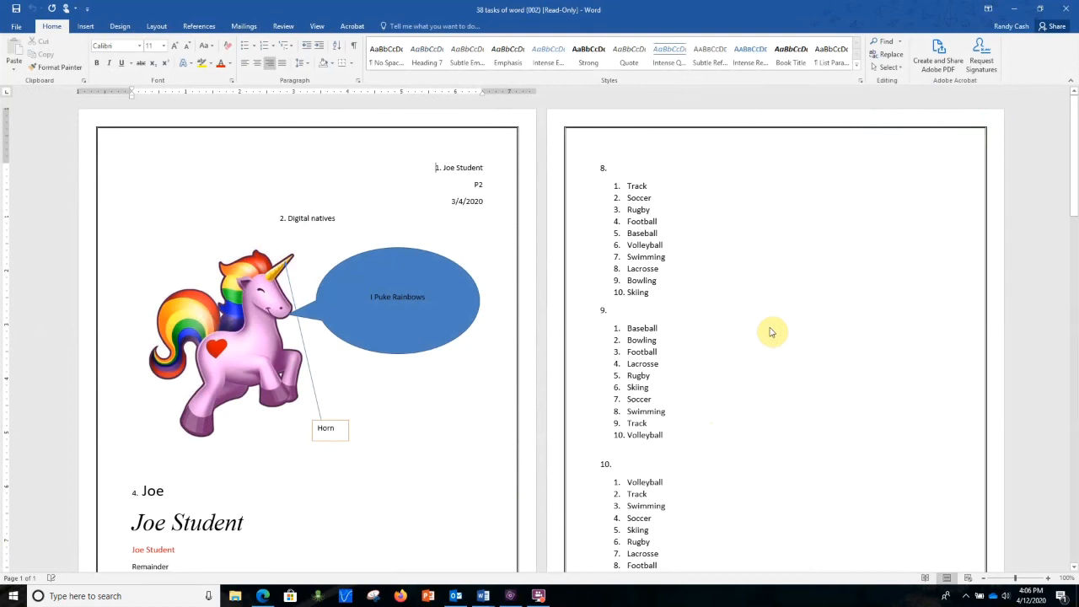